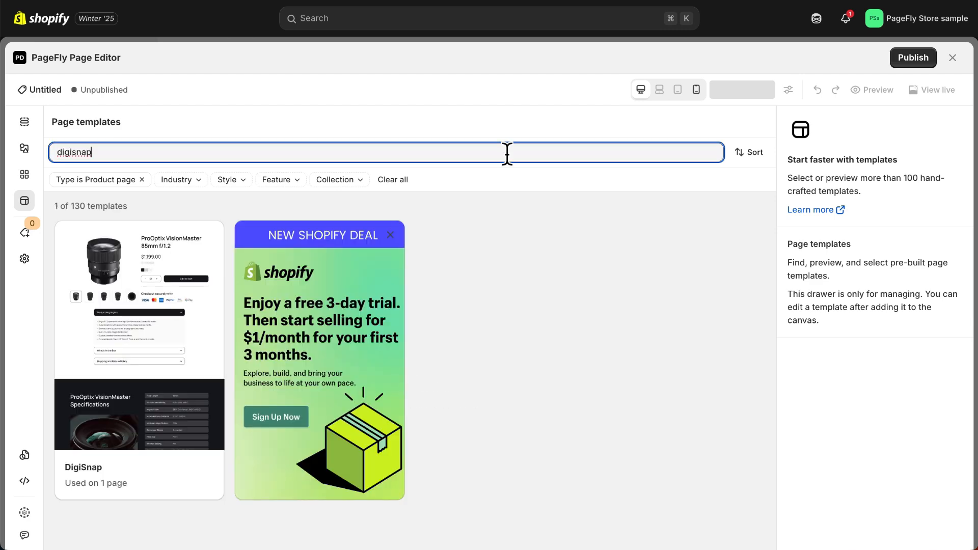
mouse_move(162, 466)
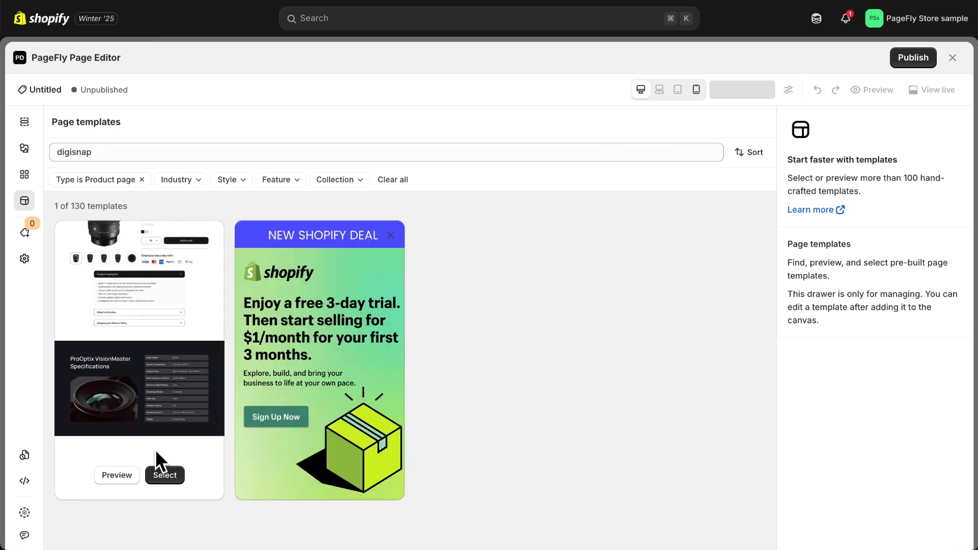
Step: Select the DigiSnap product page template to load it onto the canvas
left_click(164, 475)
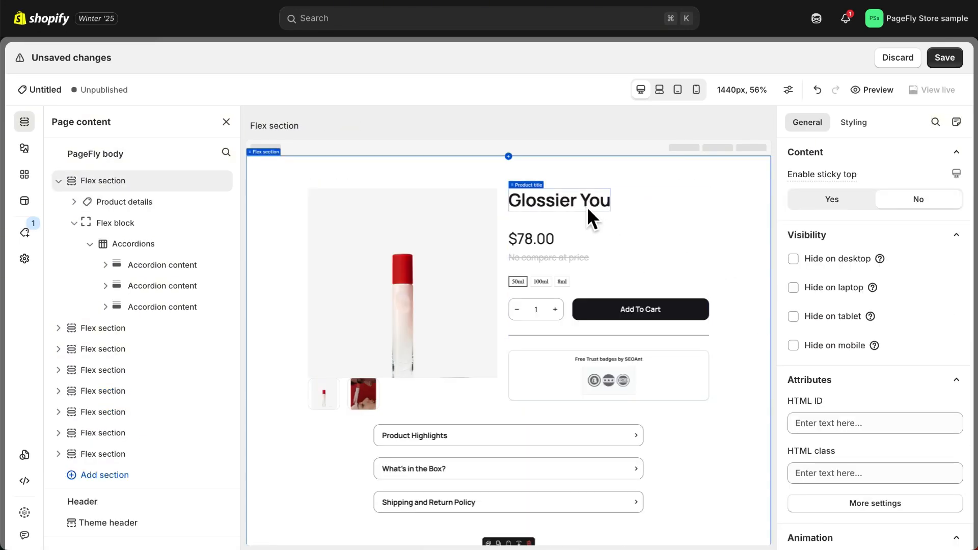
Step: Select the Glossier You product title and bring up its font size setting
left_click(559, 200)
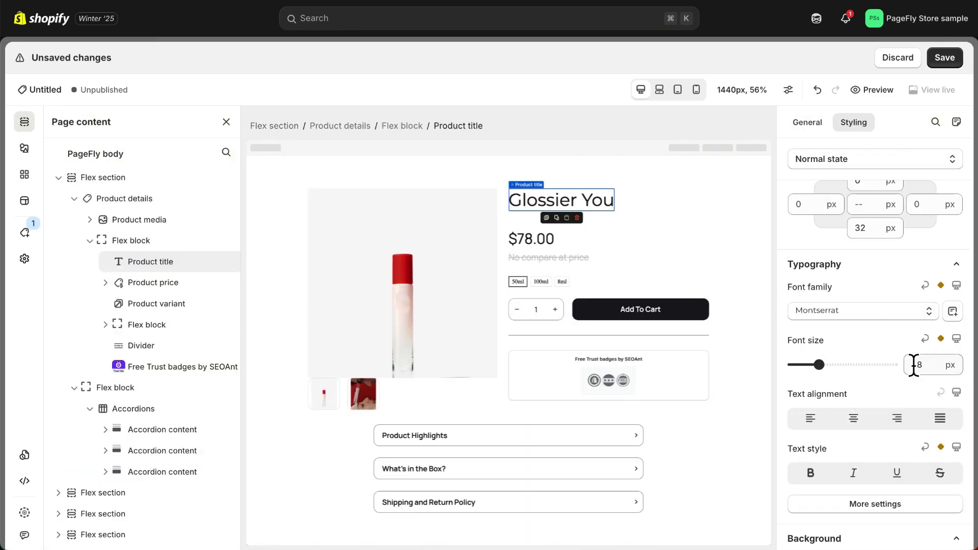
left_click(531, 239)
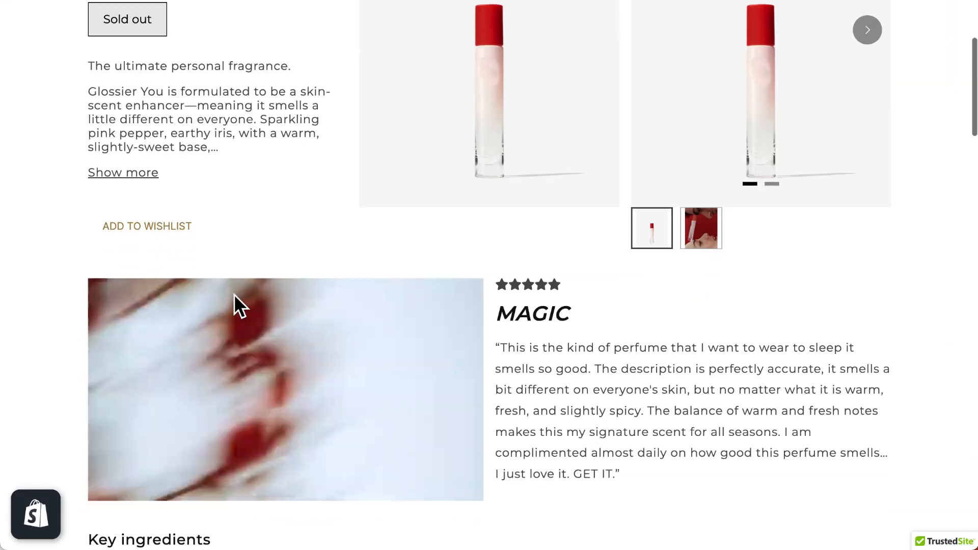
Step: Scroll the Glossier You page past the review and Key ingredients to the bottle section
scroll("down", 3)
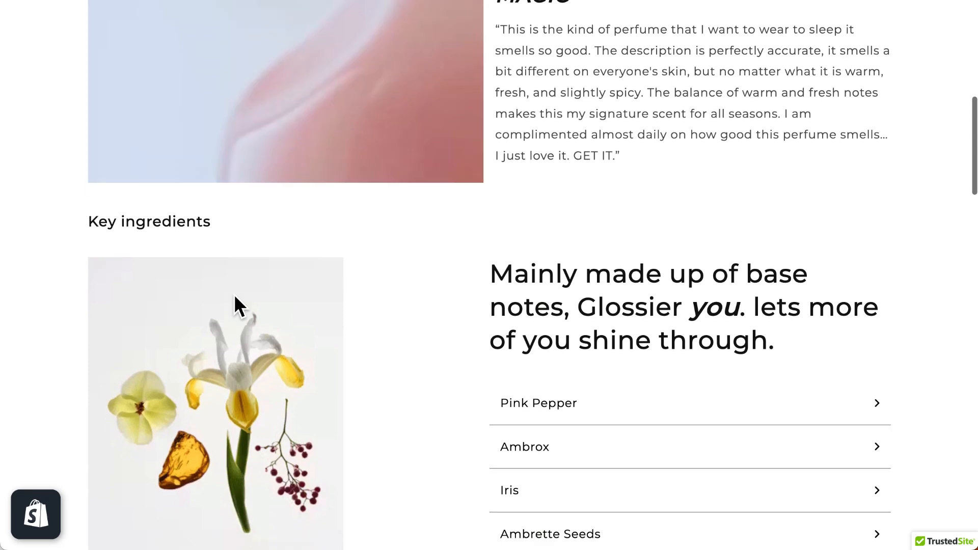
scroll("down", 3)
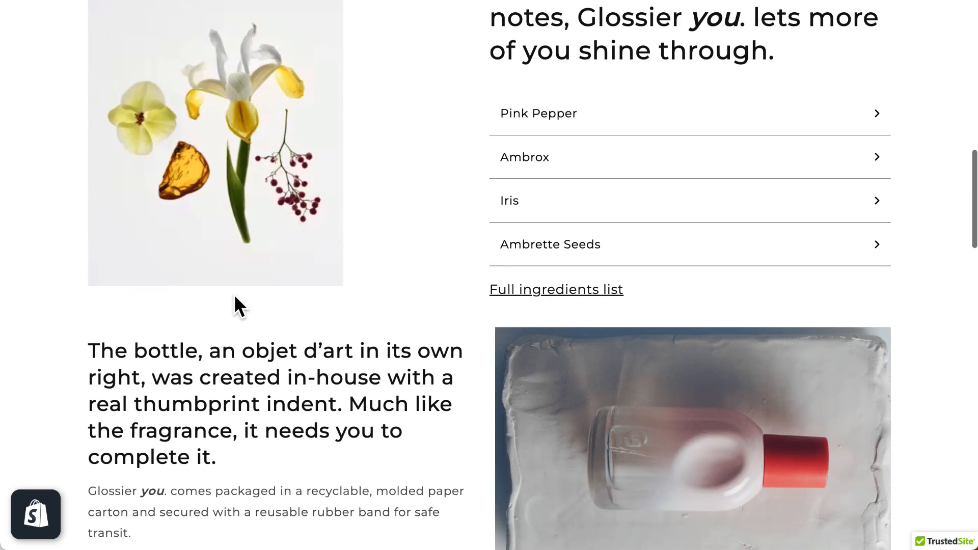
scroll("down", 3)
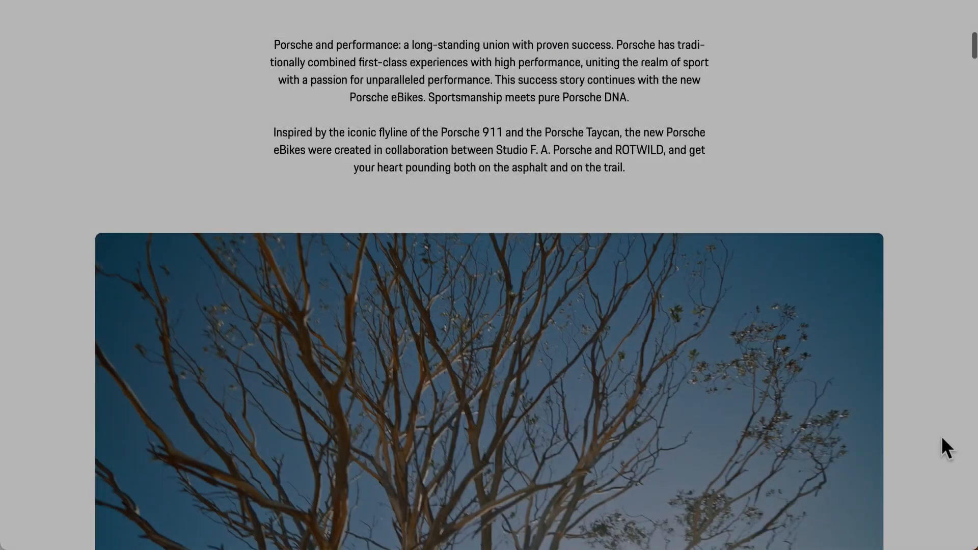
Step: Scroll the Porsche eBikes page through bike sections and FAQ to the payment footer
scroll("down", 3)
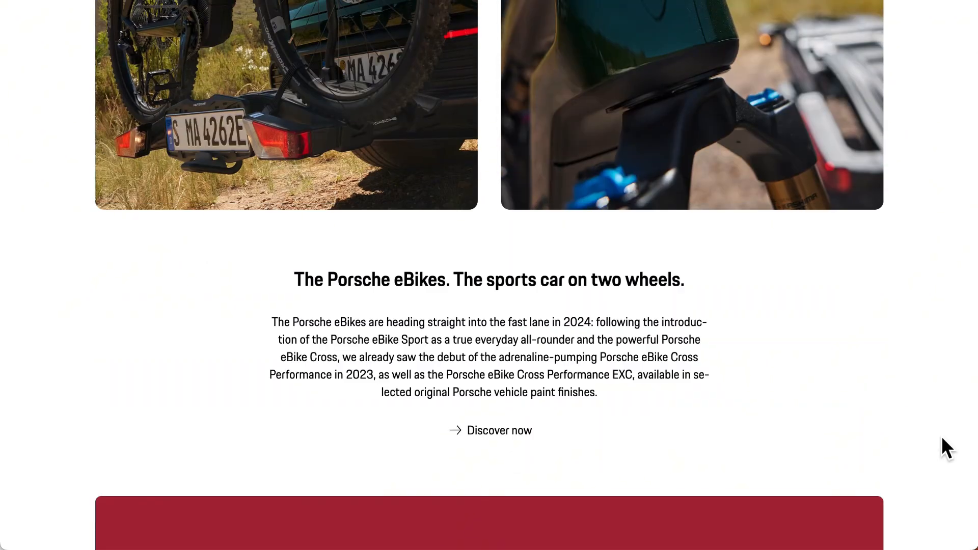
scroll("down", 3)
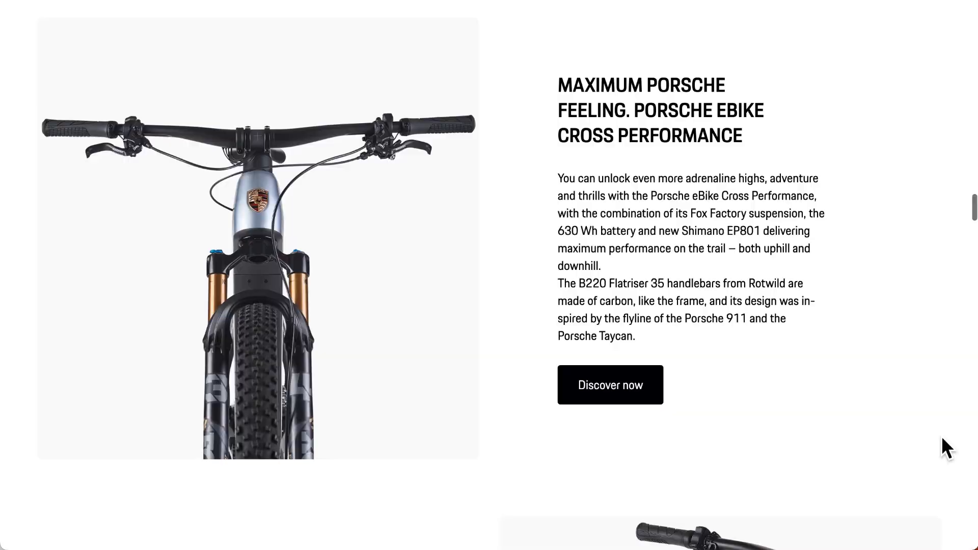
scroll("down", 3)
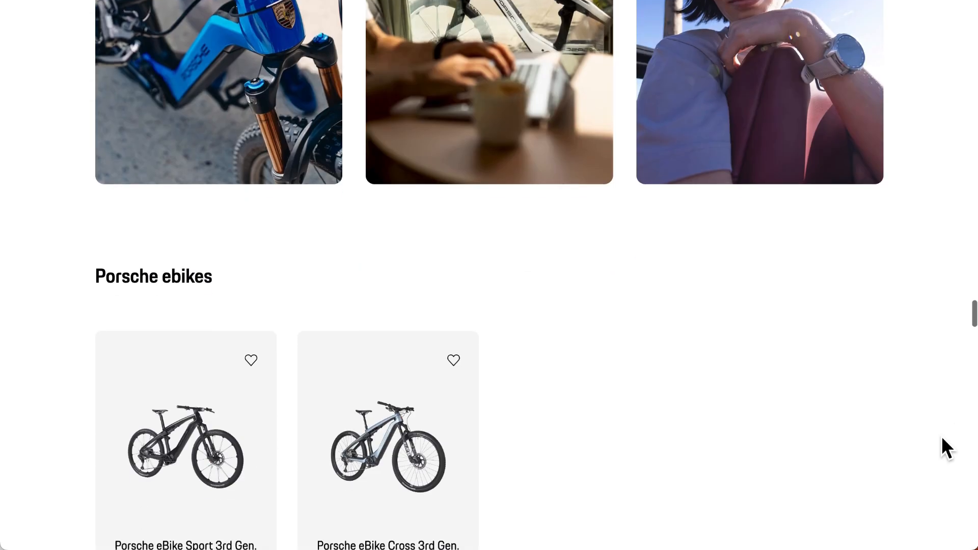
scroll("down", 3)
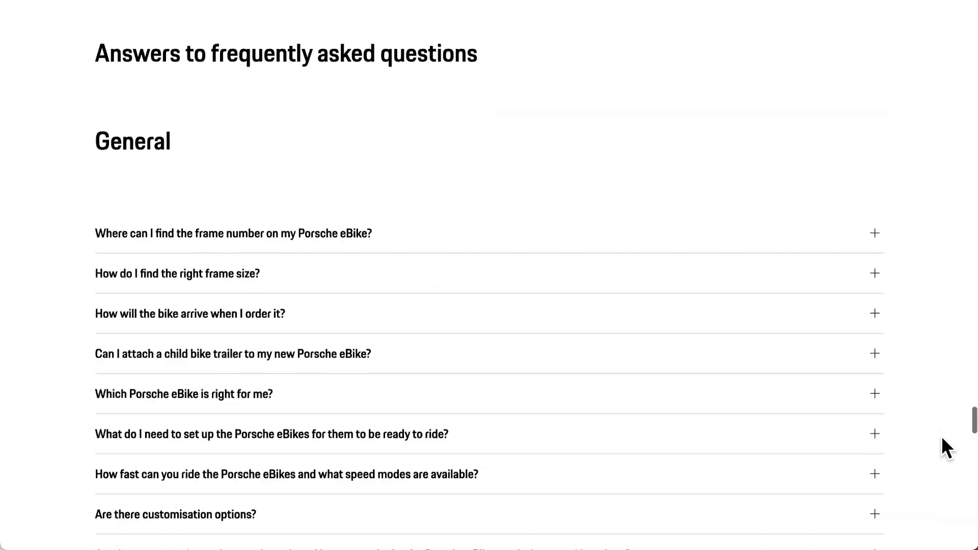
scroll("down", 3)
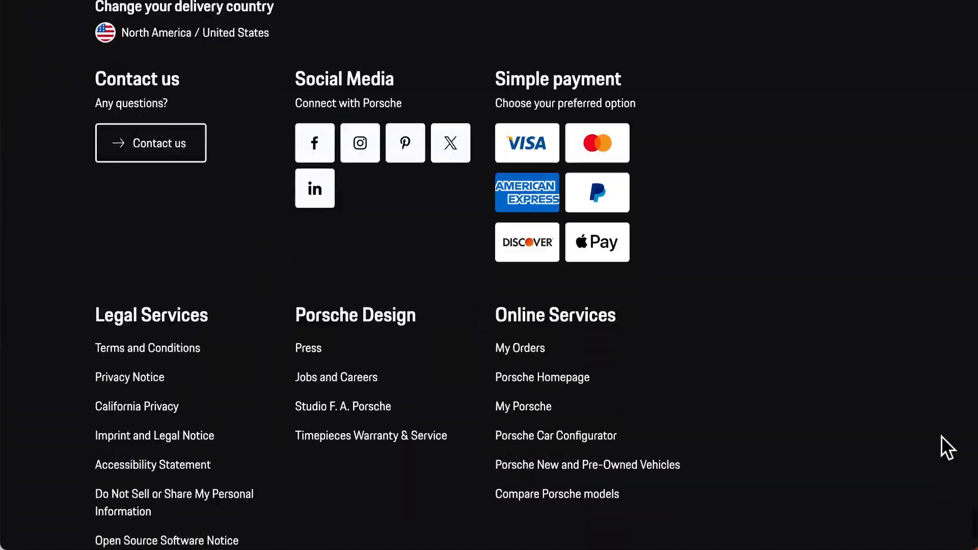